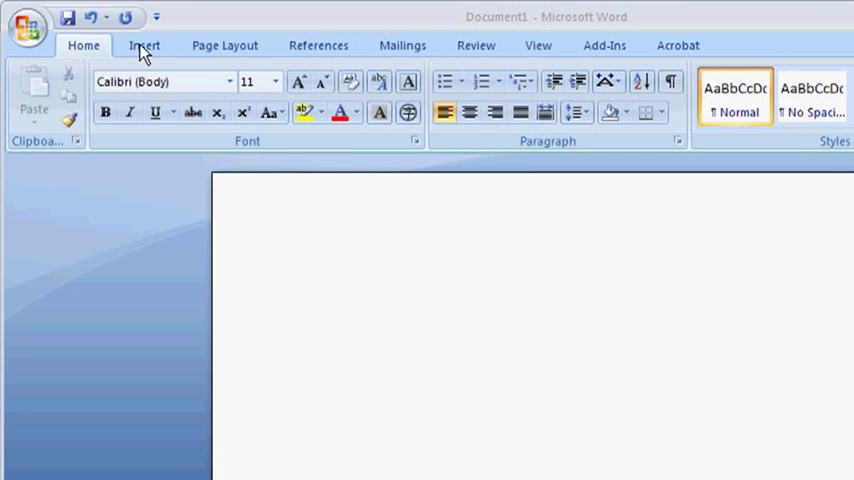
Insert the second 'yeah' image from My Pictures onto the blank page
click(144, 45)
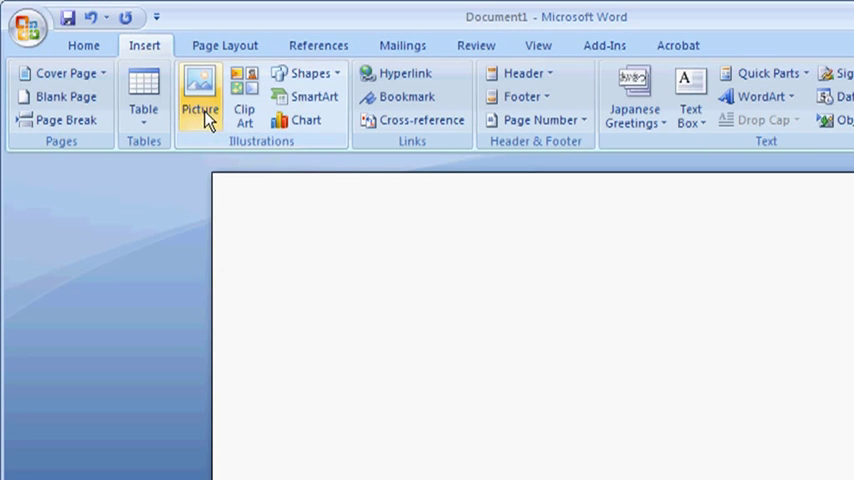
click(197, 82)
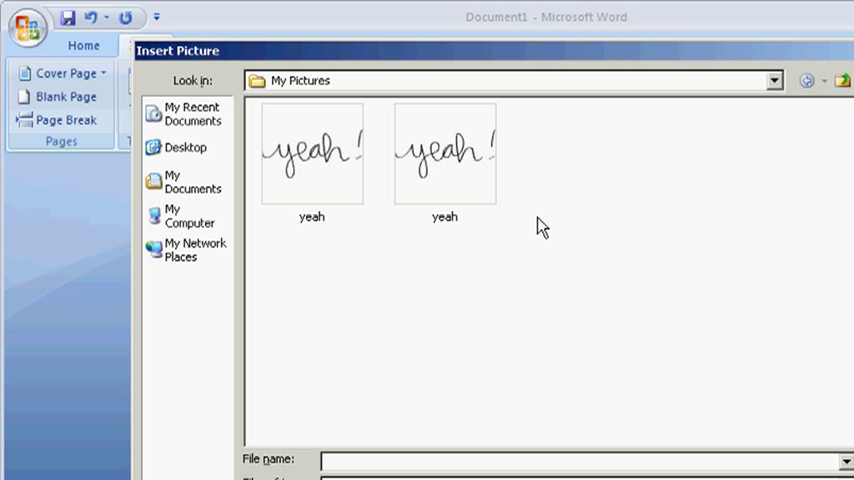
mouse_move(472, 178)
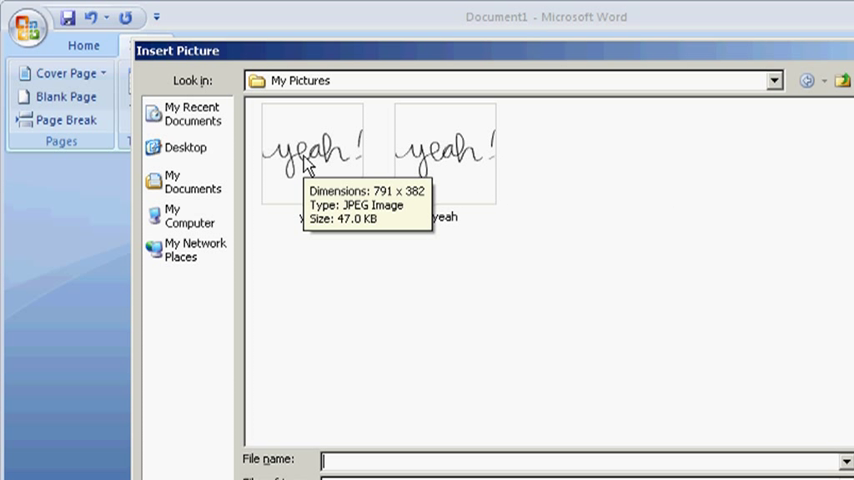
mouse_move(541, 202)
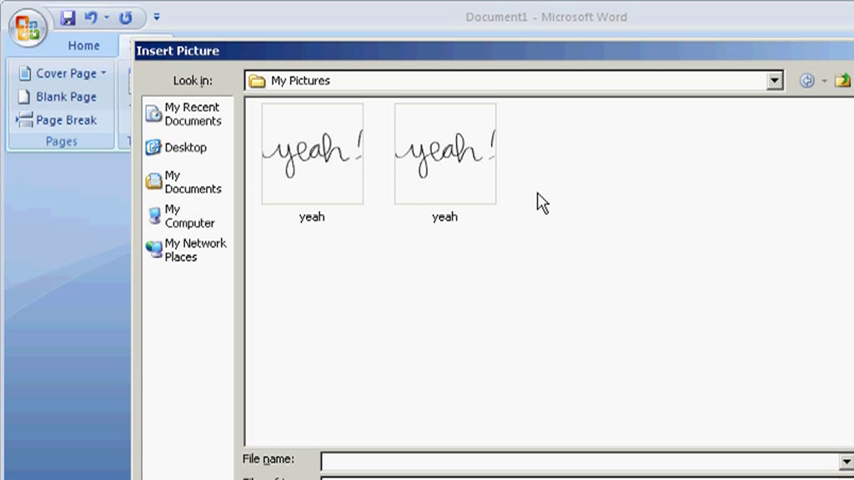
click(439, 155)
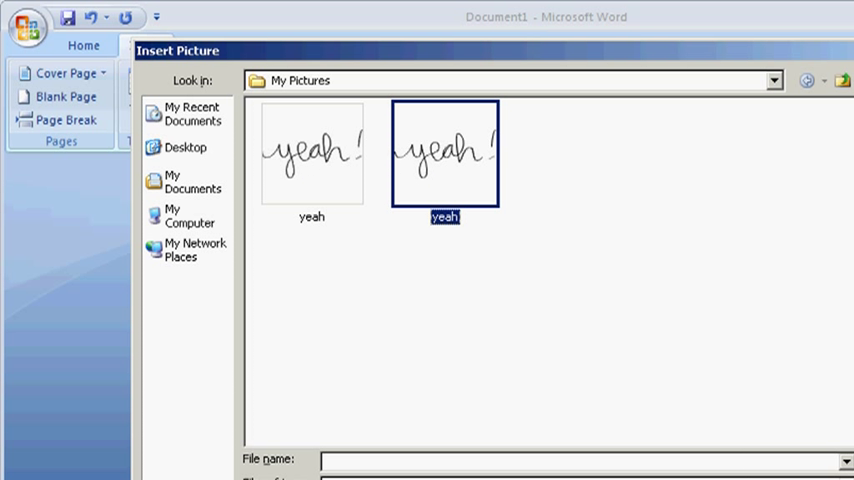
double_click(444, 155)
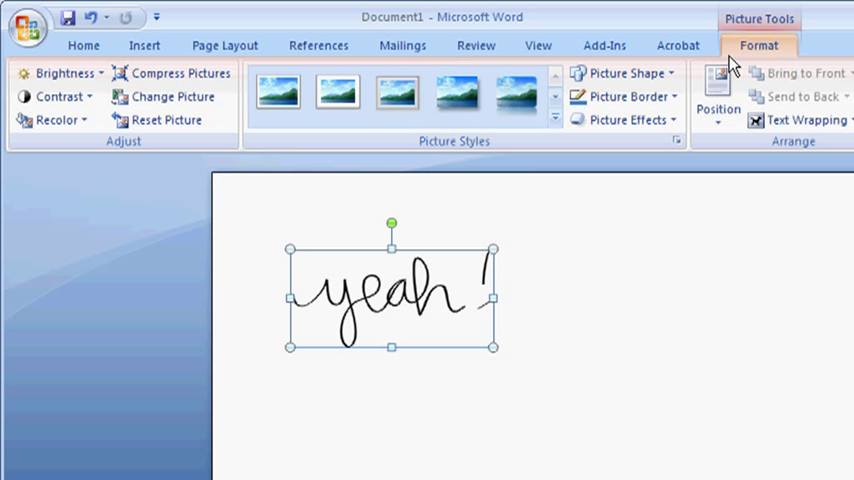
mouse_move(778, 47)
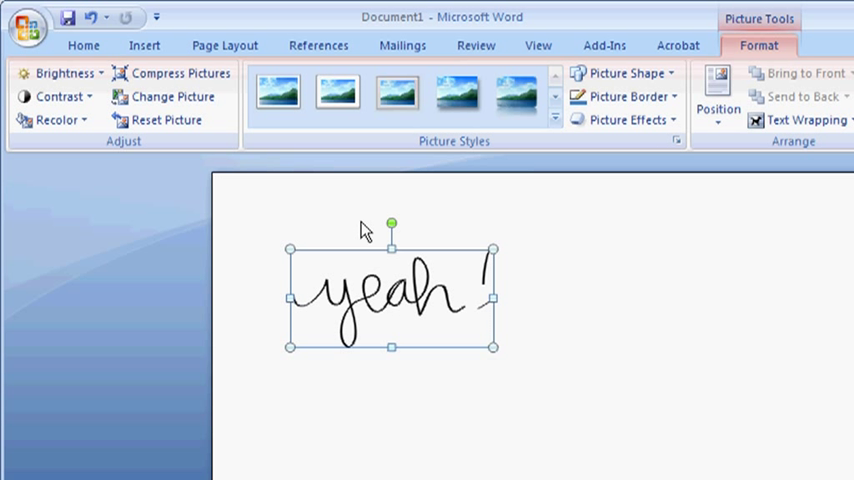
mouse_move(290, 249)
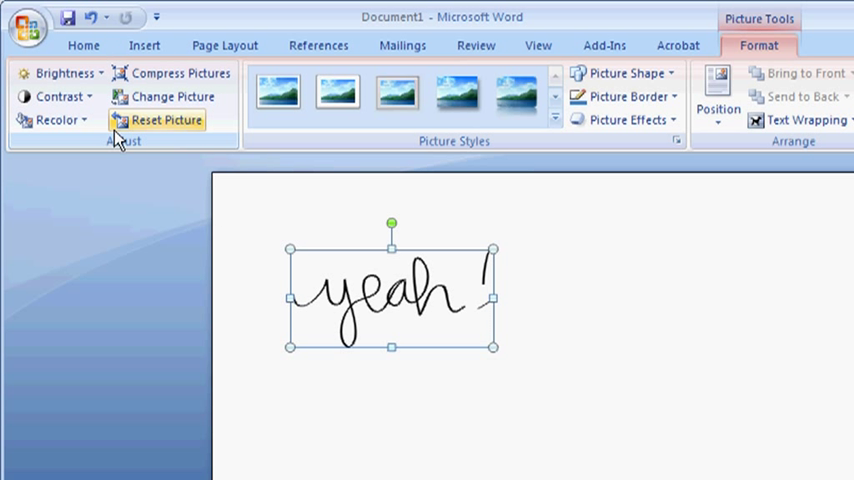
mouse_move(148, 153)
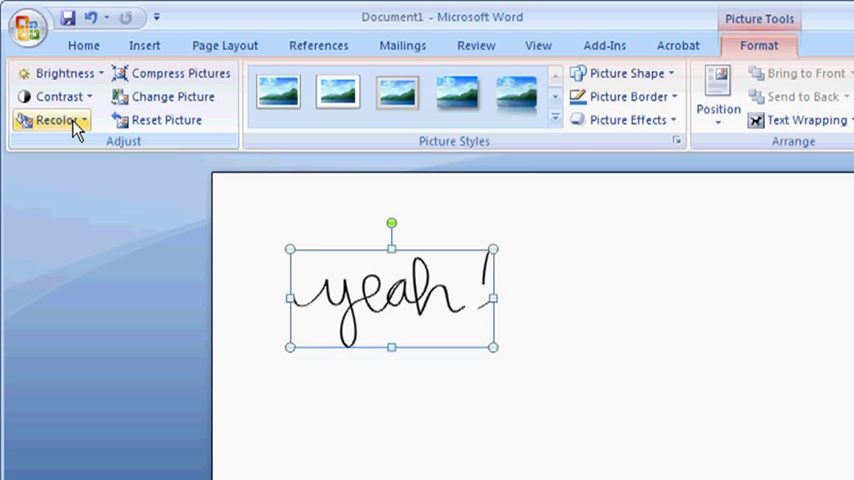
mouse_move(82, 128)
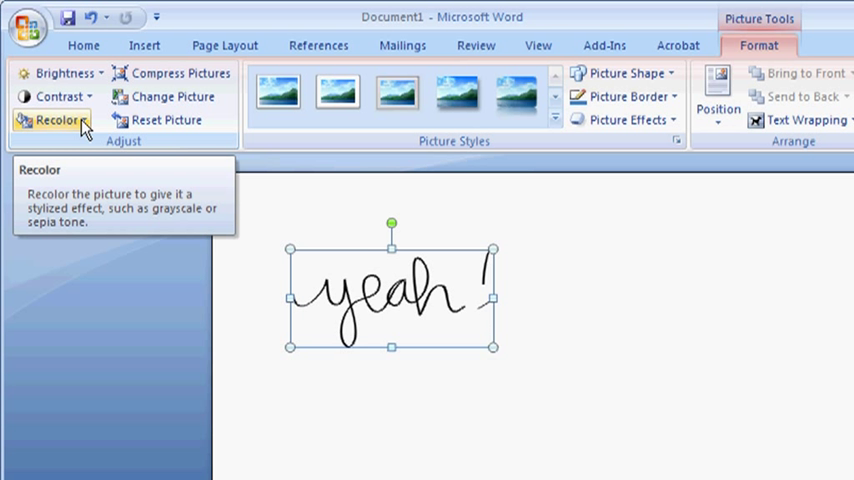
Open the Recolor gallery for the 'yeah!' picture
click(55, 120)
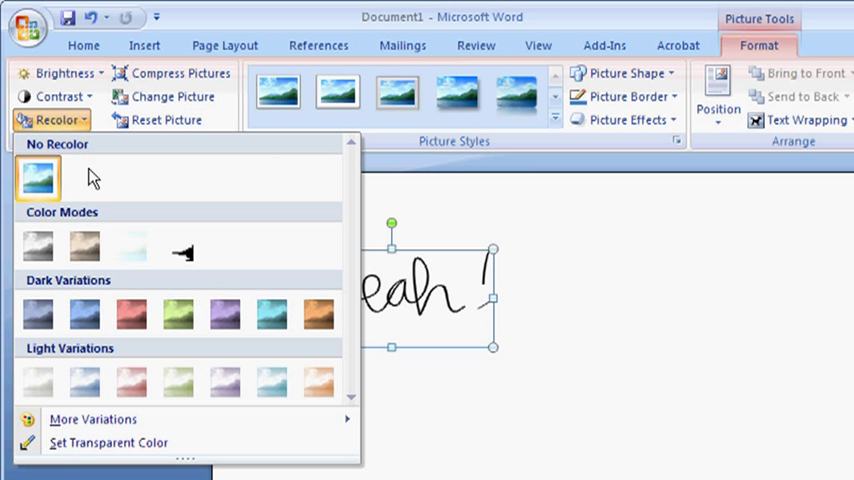
mouse_move(131, 313)
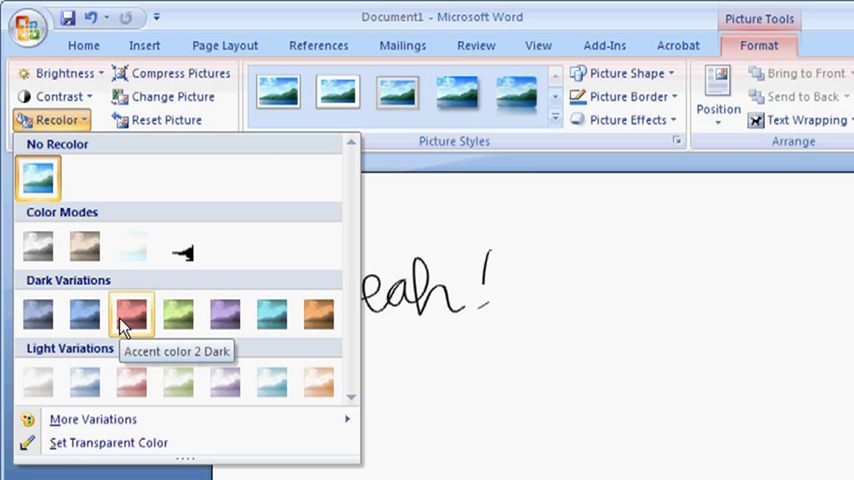
mouse_move(85, 246)
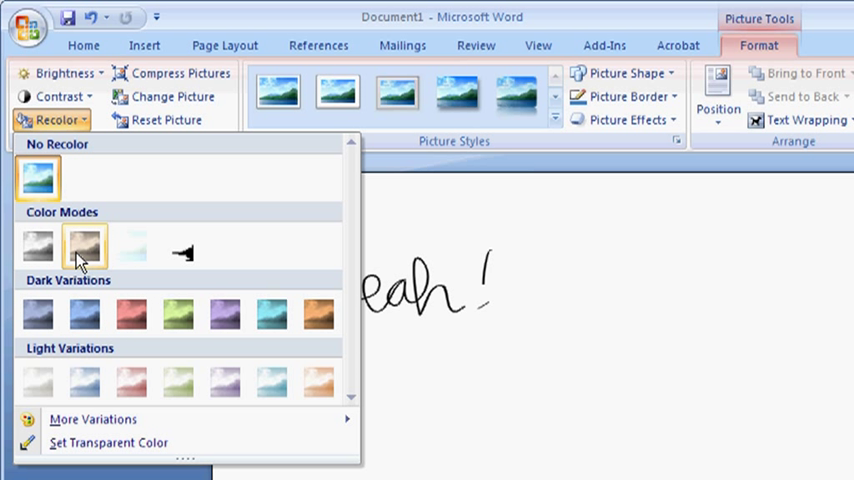
mouse_move(122, 355)
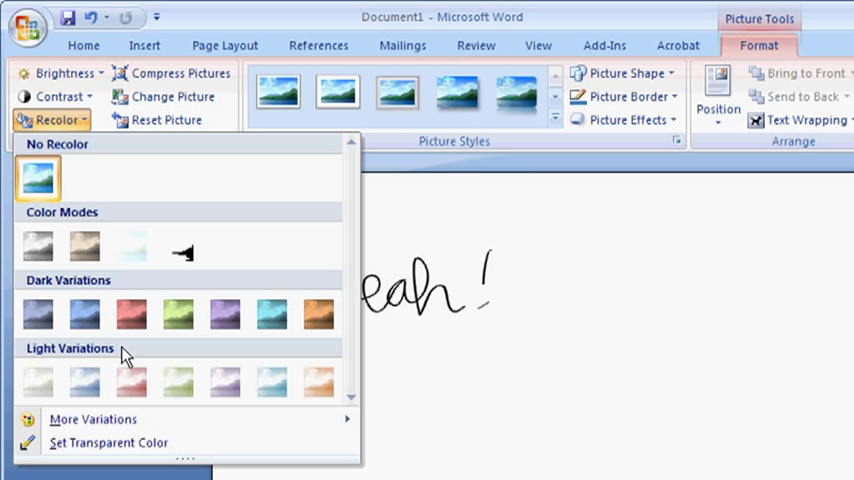
mouse_move(123, 390)
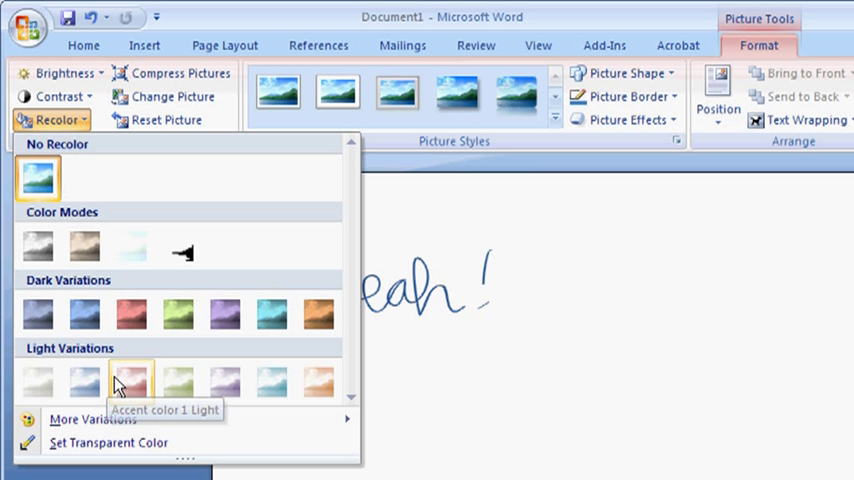
mouse_move(217, 378)
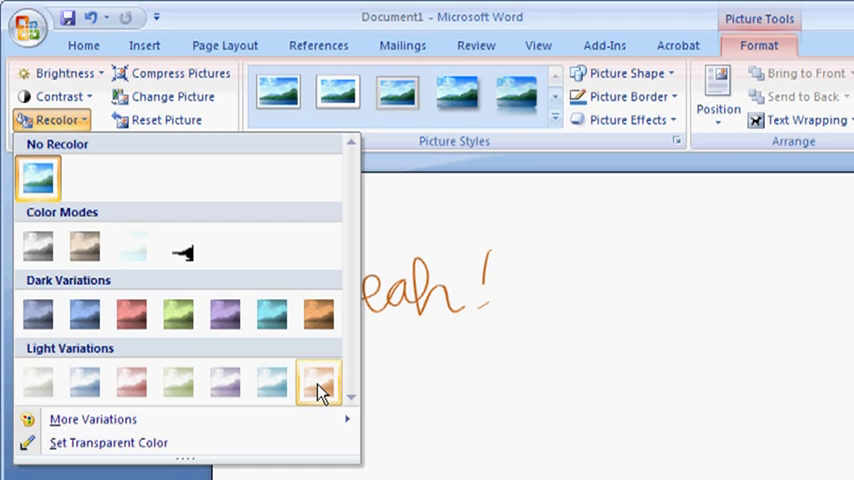
mouse_move(320, 378)
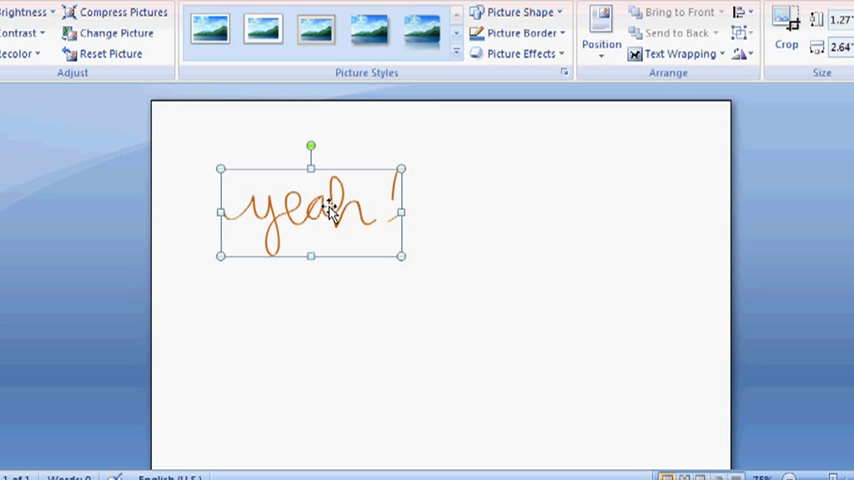
In Format Picture, set brightness to -27% and contrast to -52%, then close
right_click(332, 210)
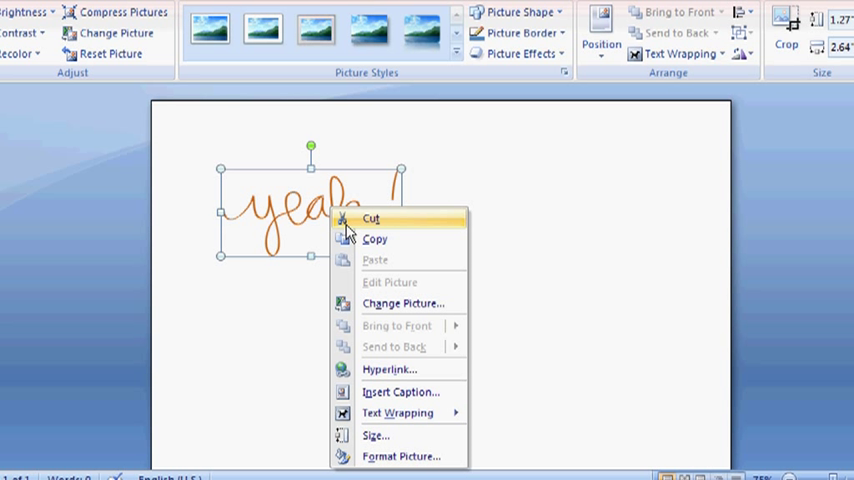
click(402, 455)
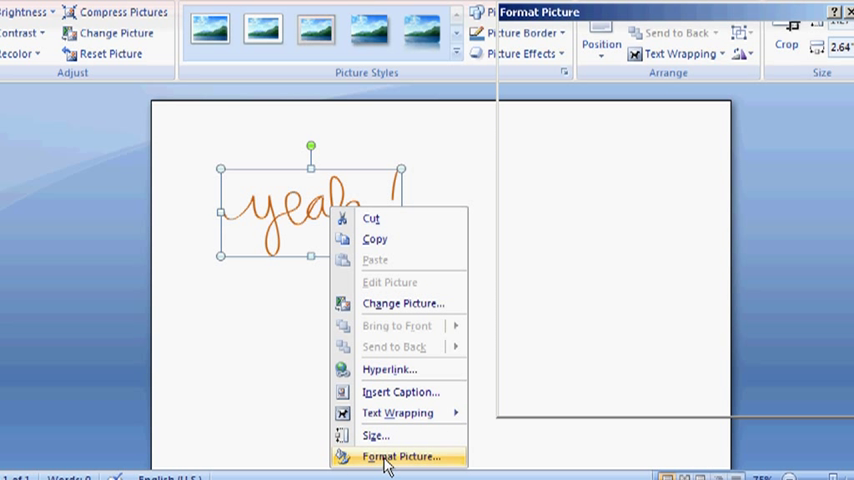
click(406, 453)
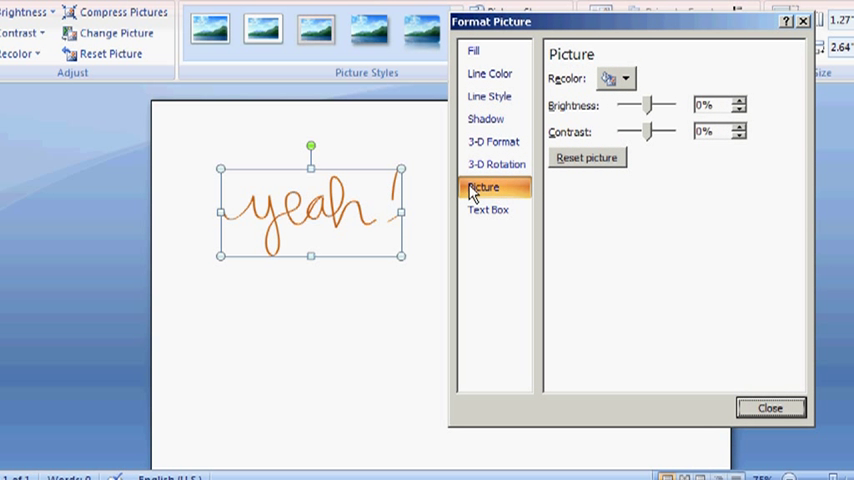
mouse_move(605, 140)
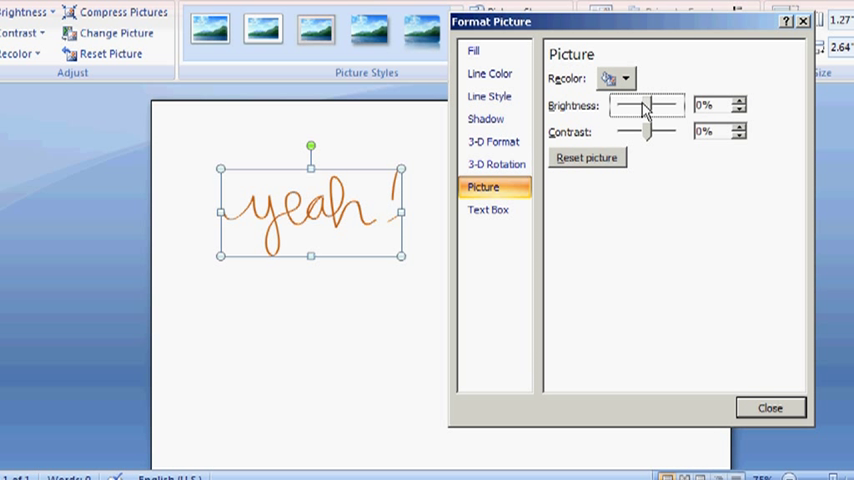
drag(640, 107, 658, 107)
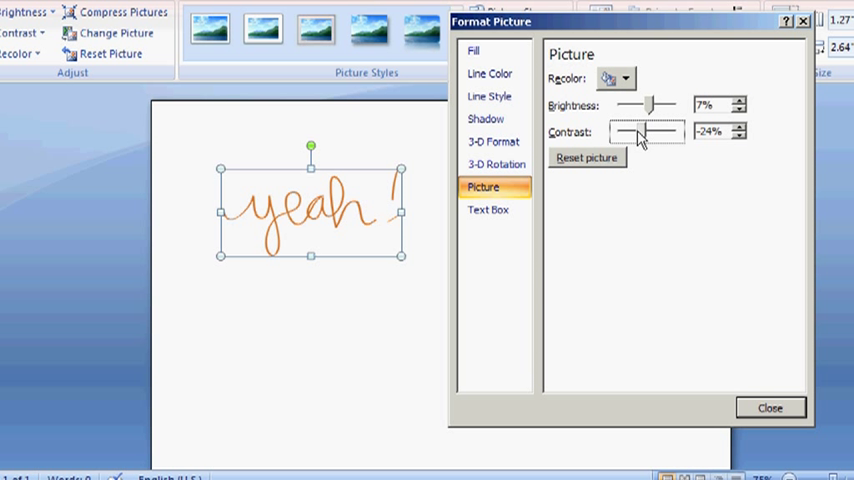
drag(645, 131, 635, 131)
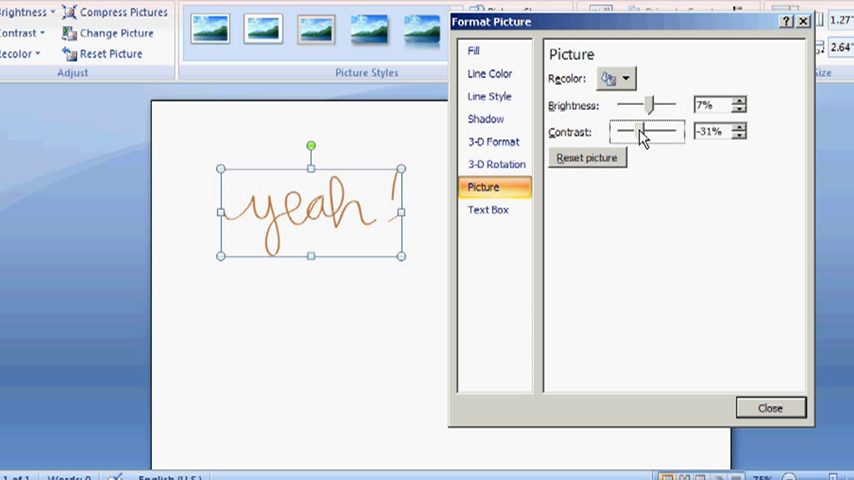
drag(640, 131, 636, 131)
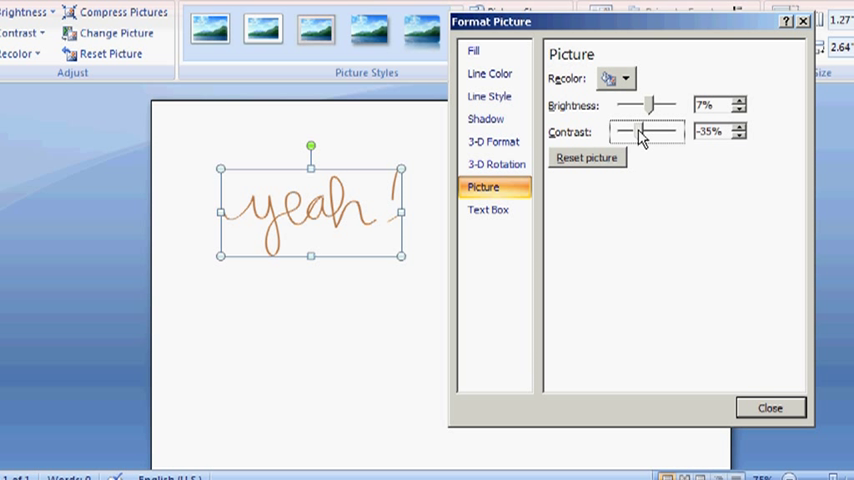
drag(645, 131, 625, 131)
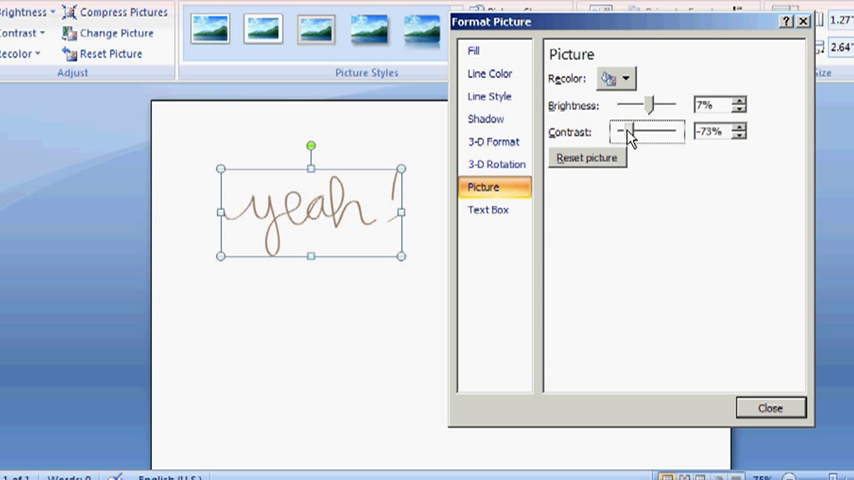
drag(627, 131, 640, 131)
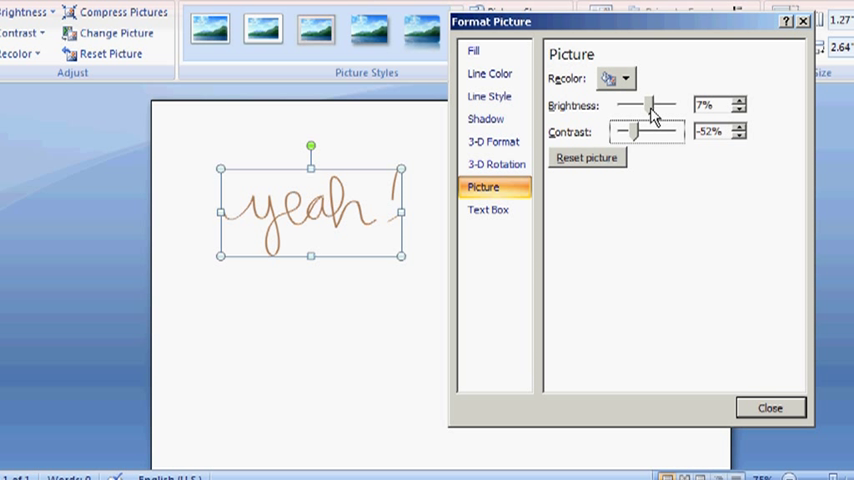
drag(648, 105, 635, 105)
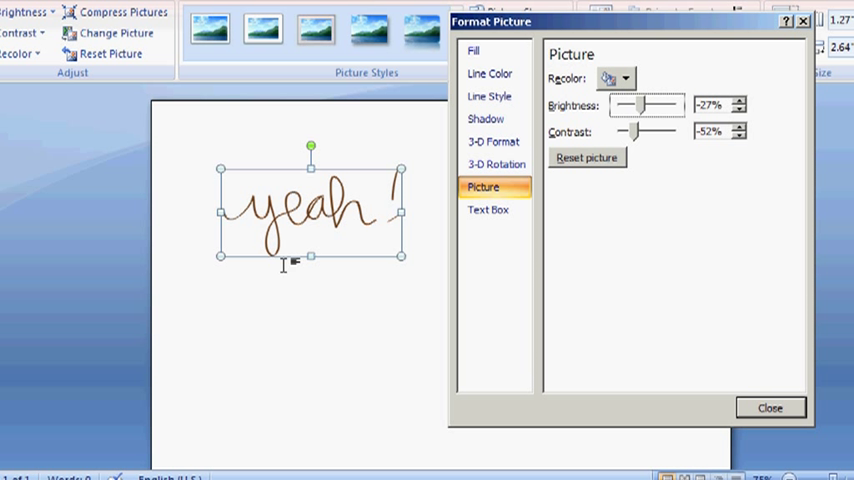
mouse_move(744, 148)
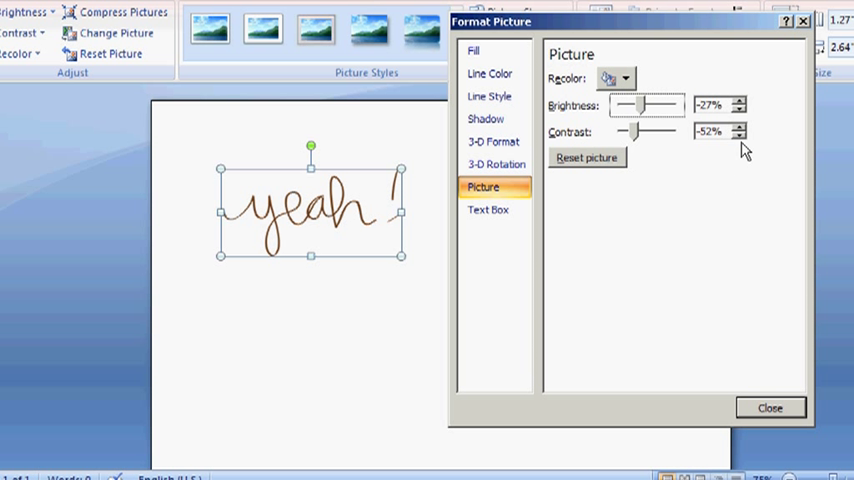
mouse_move(652, 158)
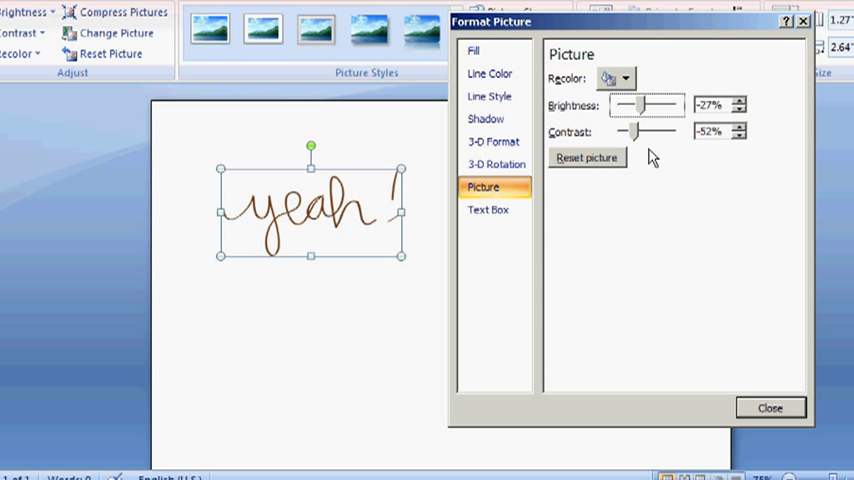
click(627, 77)
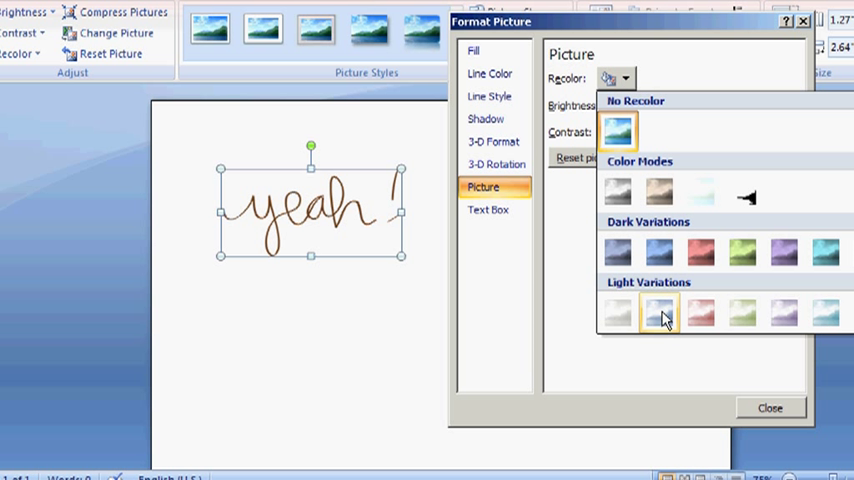
mouse_move(707, 248)
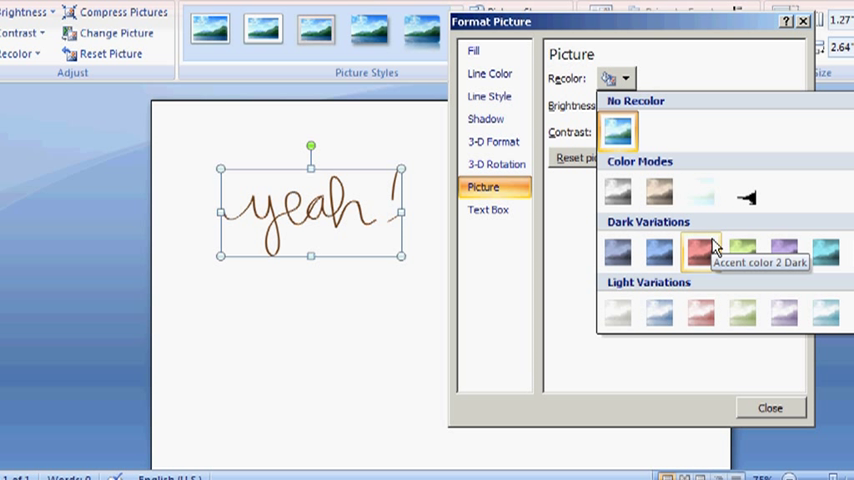
mouse_move(575, 222)
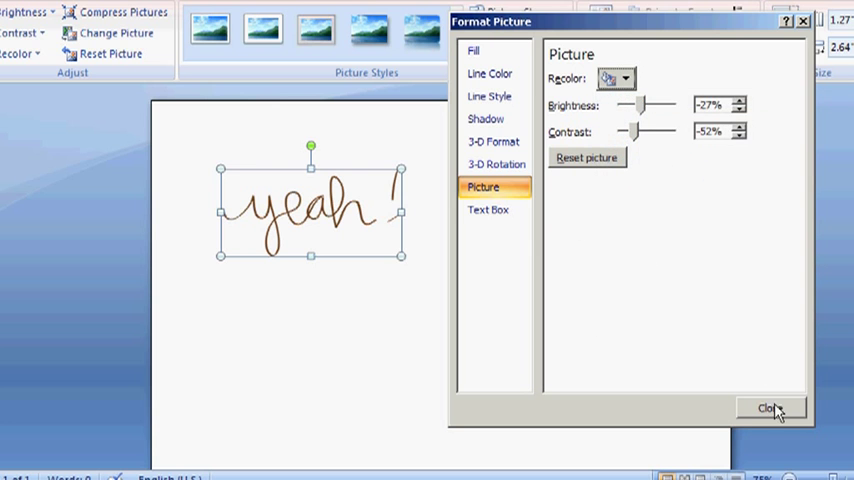
click(774, 407)
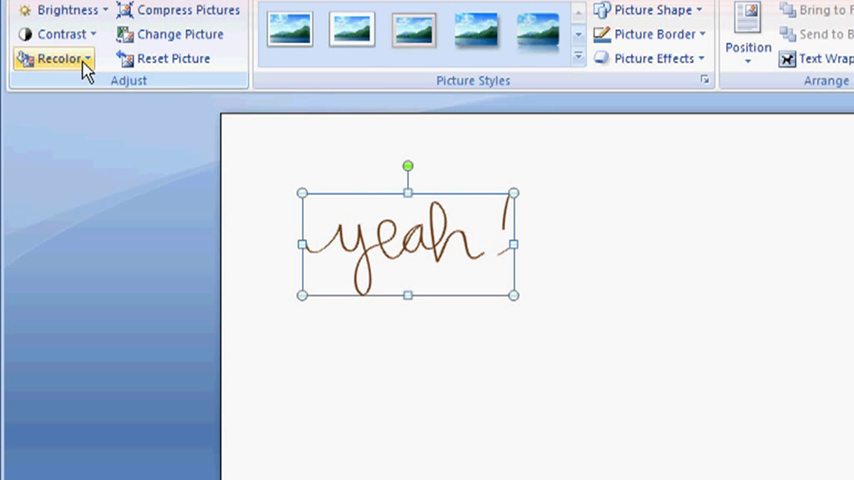
Open the Recolor choices to pick No Recolor for the 'yeah!' image
click(60, 59)
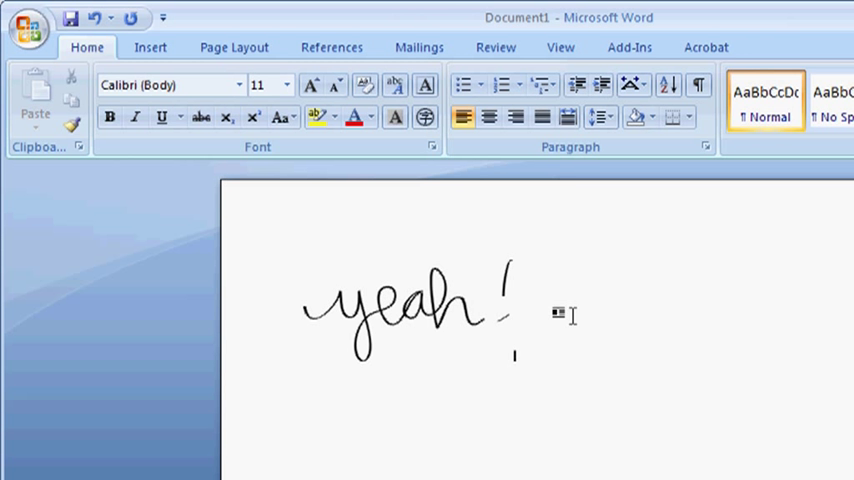
Select the yeah JPEG in My Pictures from Insert > Picture
click(150, 47)
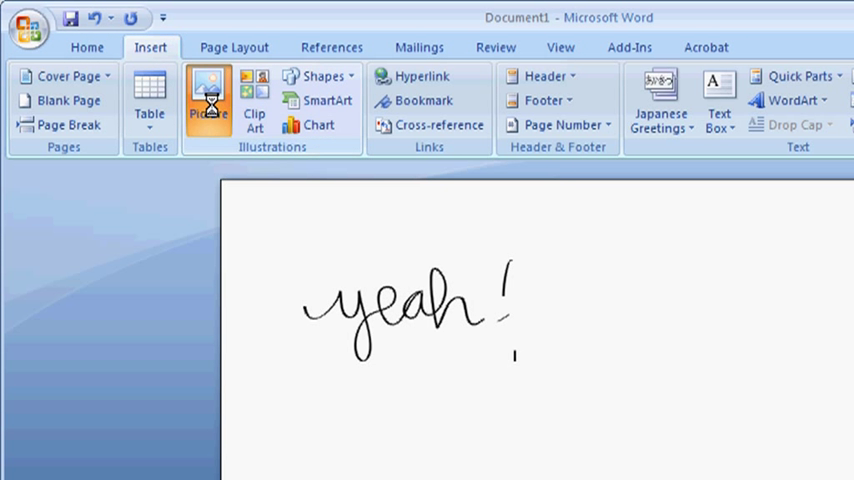
click(207, 85)
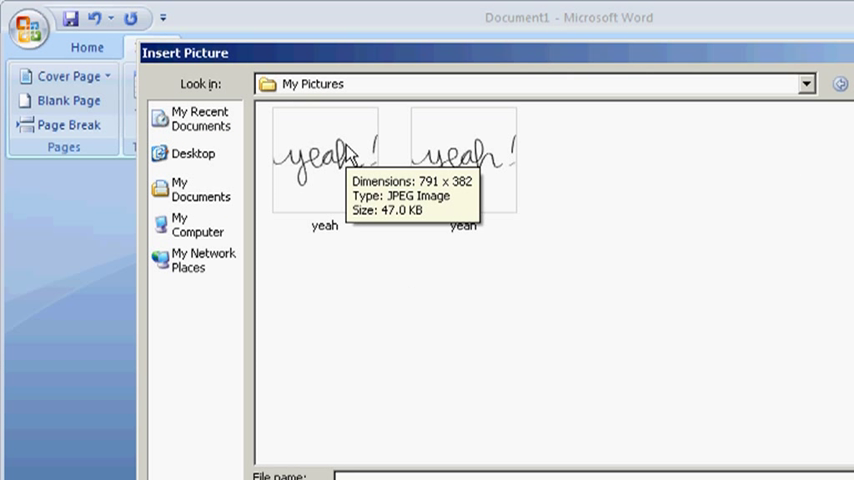
click(323, 160)
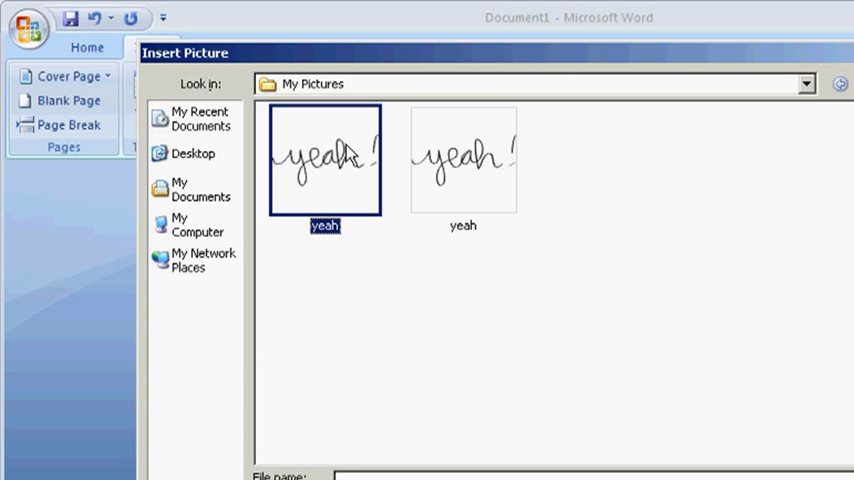
mouse_move(337, 178)
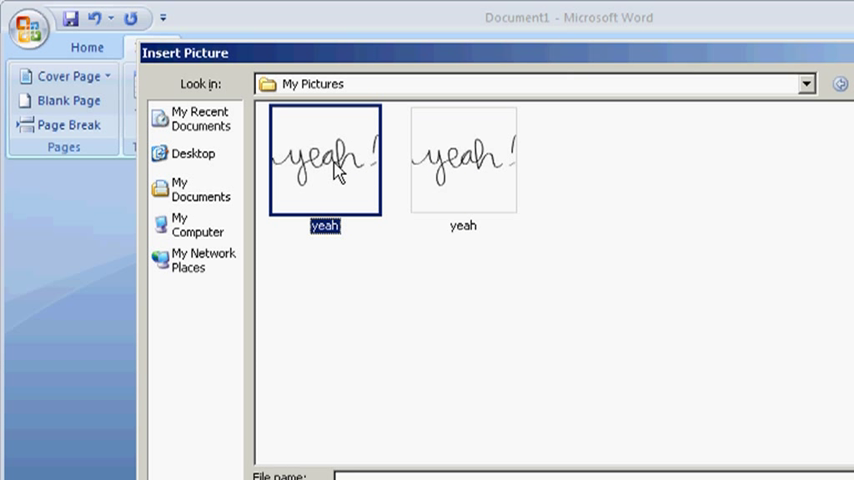
mouse_move(493, 191)
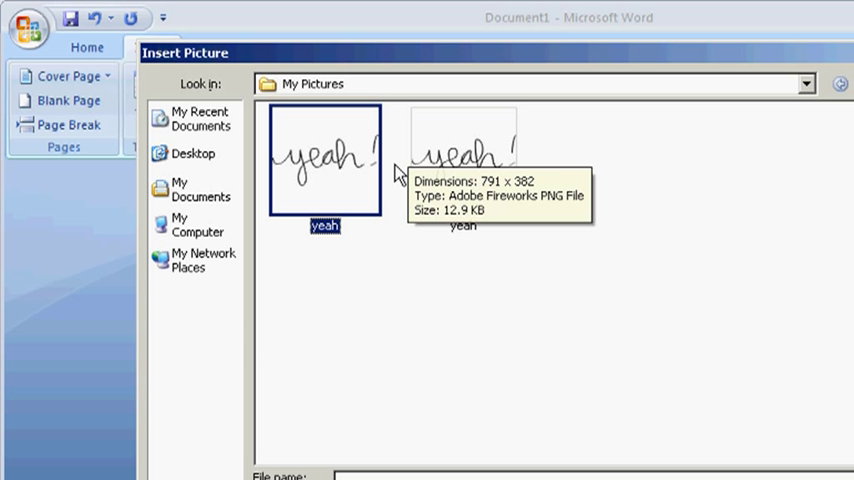
mouse_move(434, 168)
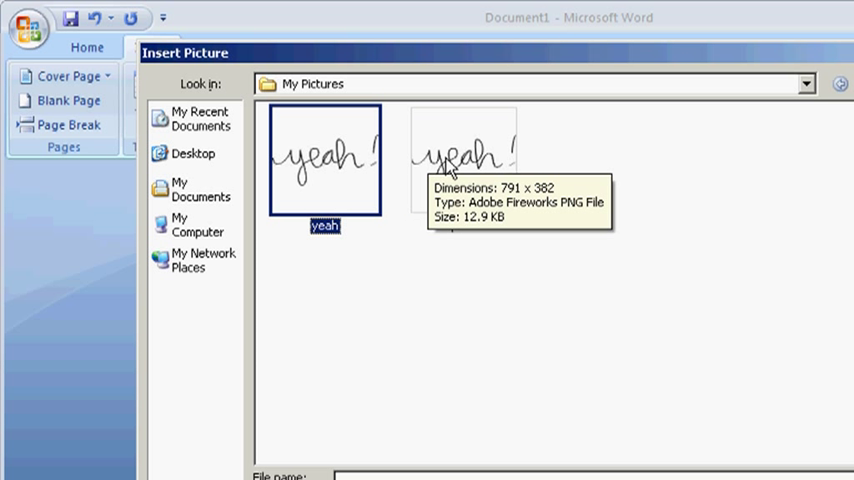
mouse_move(433, 165)
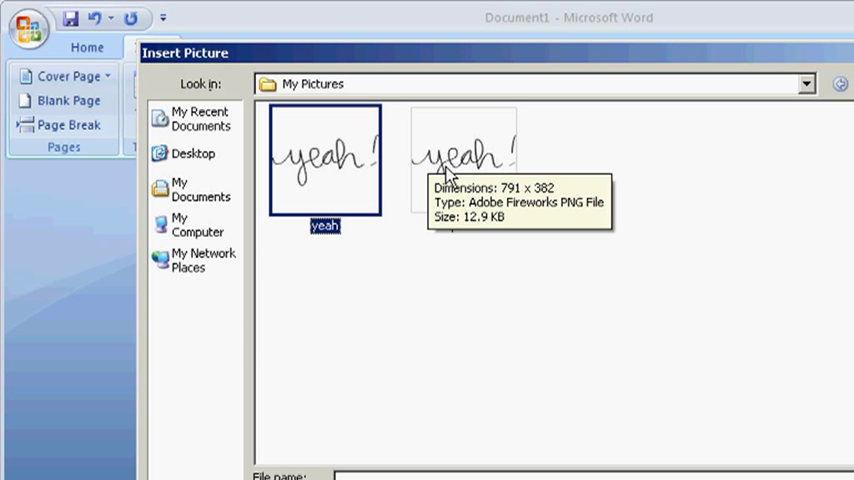
mouse_move(428, 167)
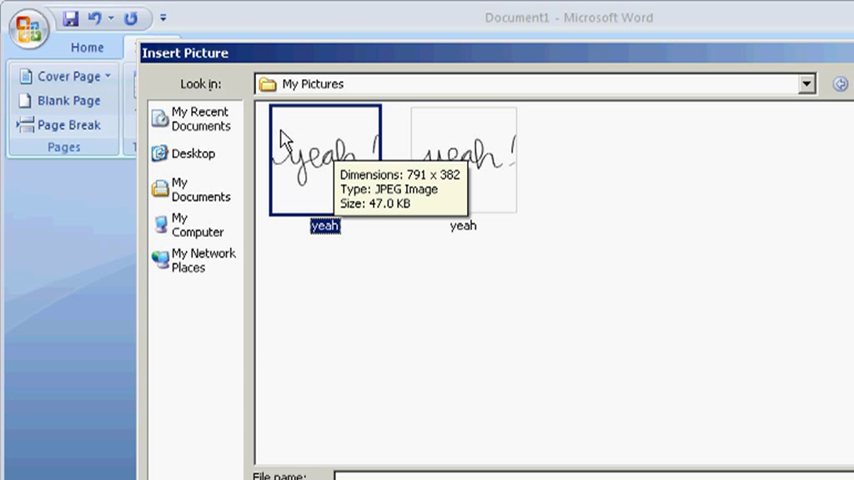
mouse_move(353, 152)
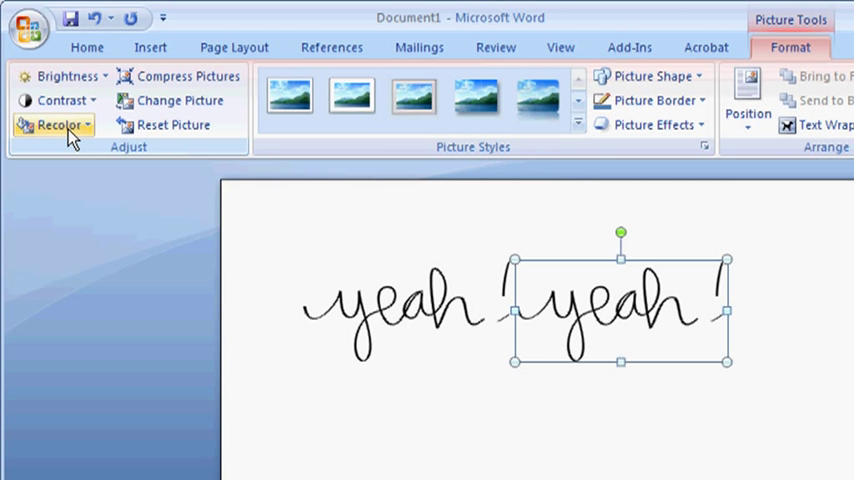
Show the Recolor gallery and its More Variations palette for the second image
click(60, 124)
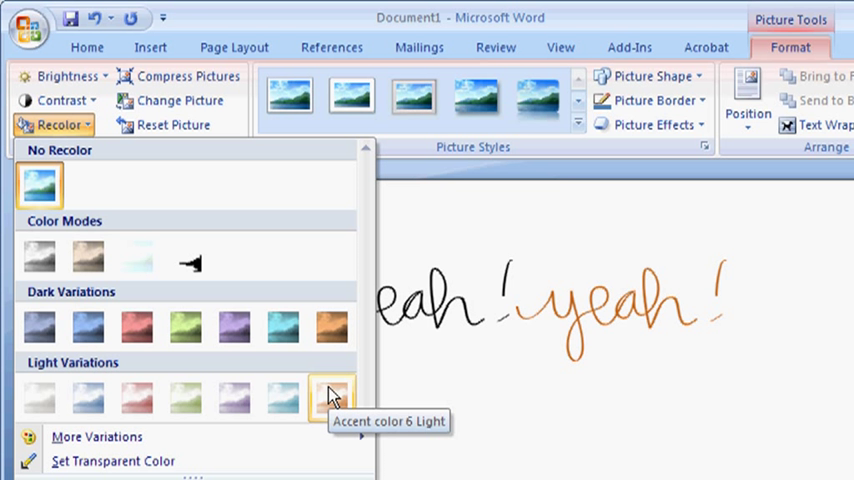
click(190, 396)
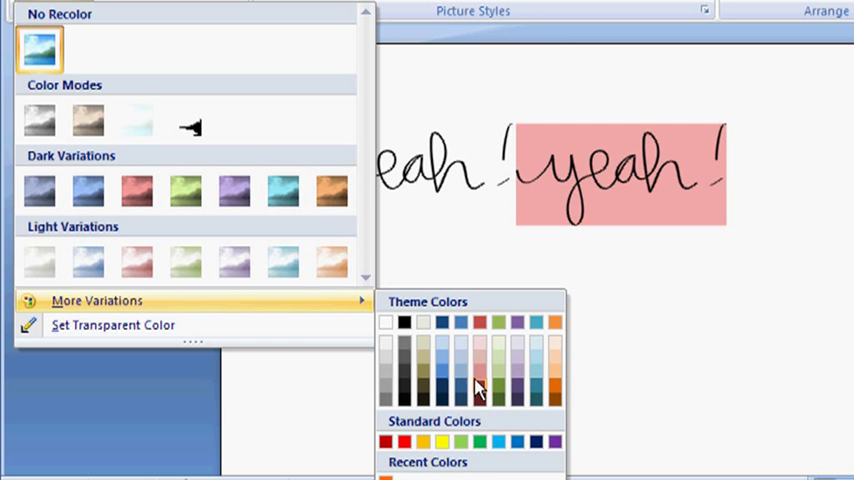
click(436, 396)
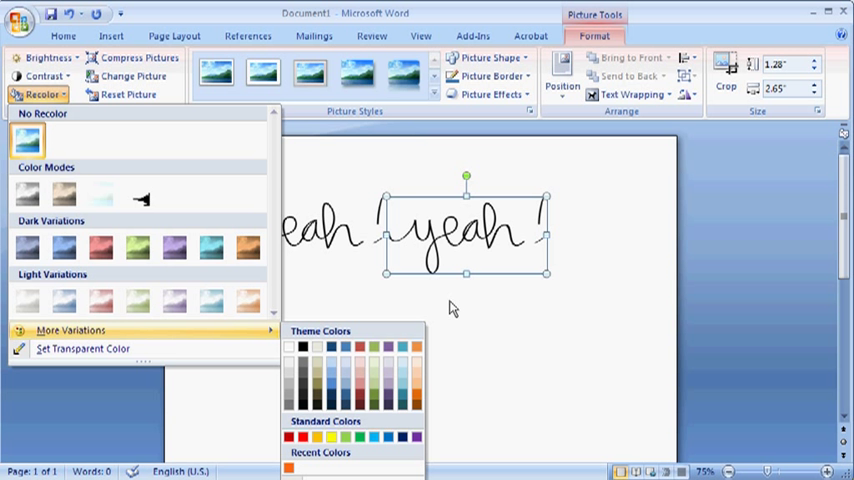
mouse_move(441, 305)
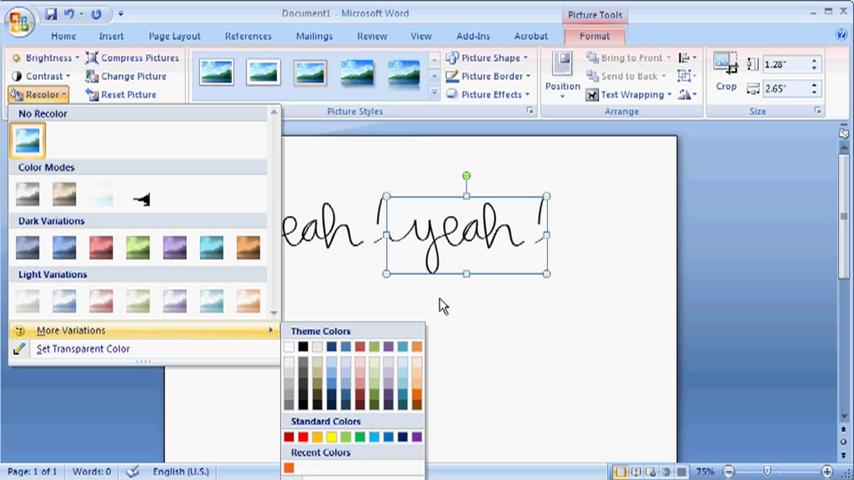